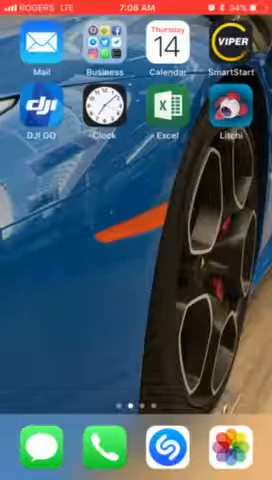
Swipe across the Home Screen pages toward the Settings app
{"action": "scroll", "scroll_direction": "left", "scroll_amount": 3}
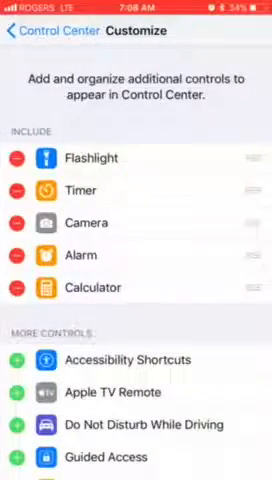
Add Screen Recording from More Controls to the included Control Center controls
{"action": "scroll", "scroll_direction": "down", "scroll_amount": 3}
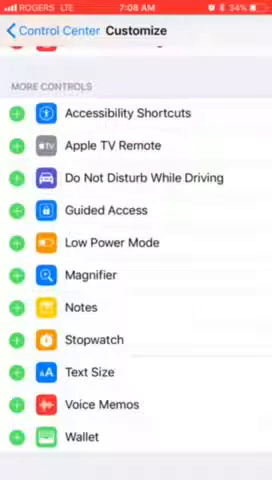
{"action": "scroll", "scroll_direction": "down", "scroll_amount": 3}
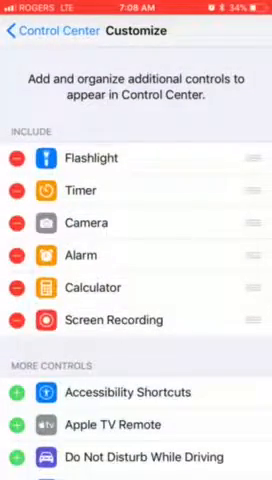
{"action": "left_click", "coordinate": [18, 36]}
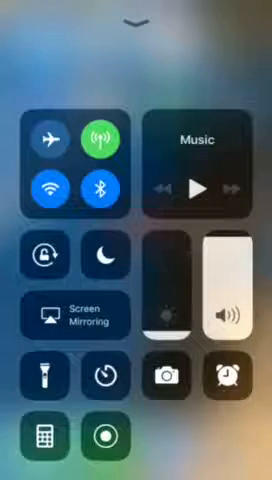
Expand the Screen Recording control to show Stop Recording with Microphone Audio on
{"action": "left_click", "coordinate": [102, 428]}
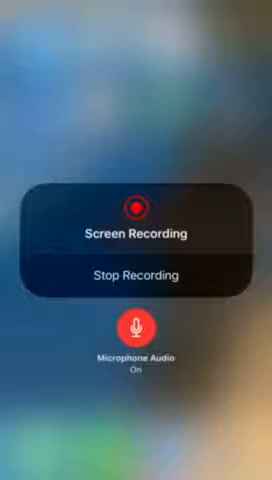